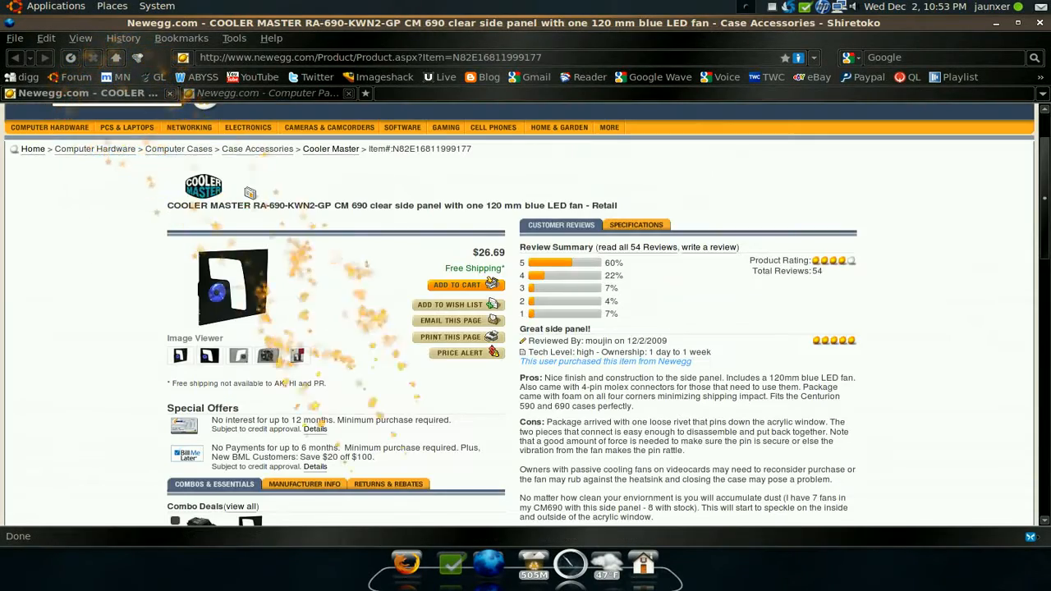
Scroll the CM 690 side panel product page down to the one-star review.
scroll(down, 3)
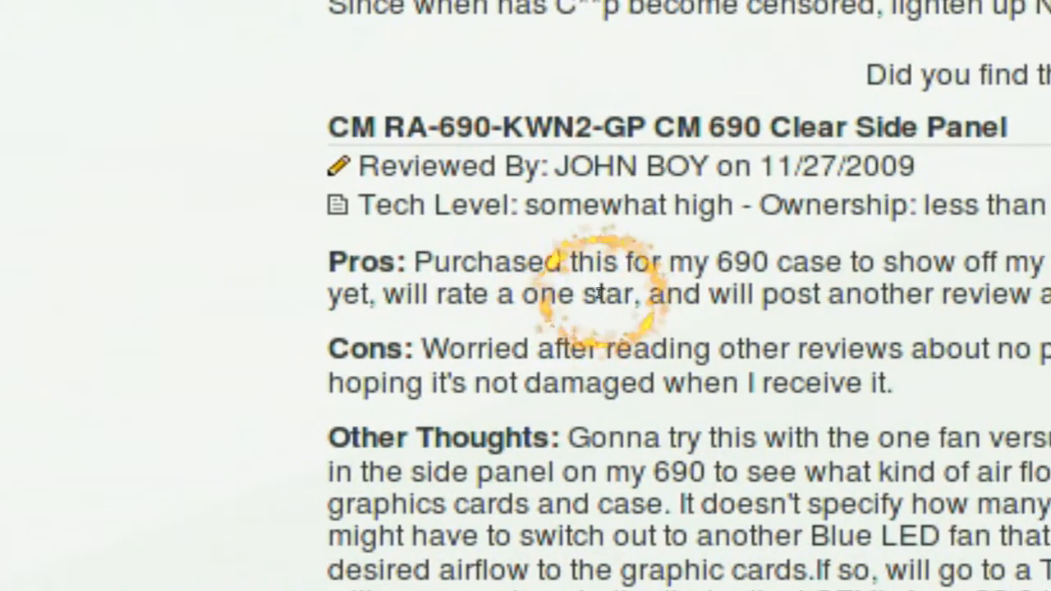
scroll(down, 3)
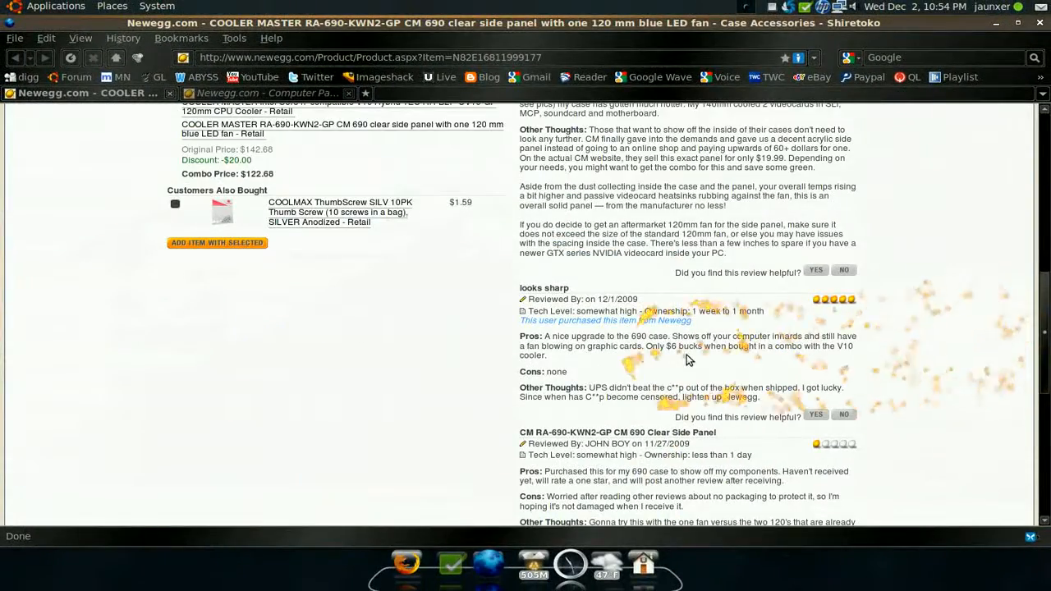
mouse_move(927, 375)
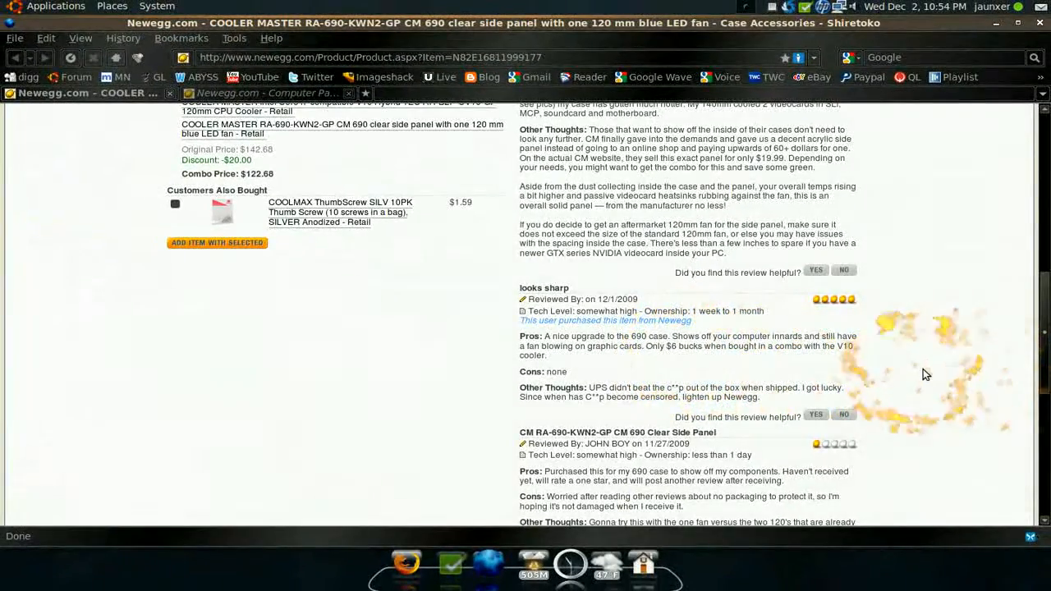
Read to the end of the one-star review, then close Firefox to the desktop.
scroll(down, 3)
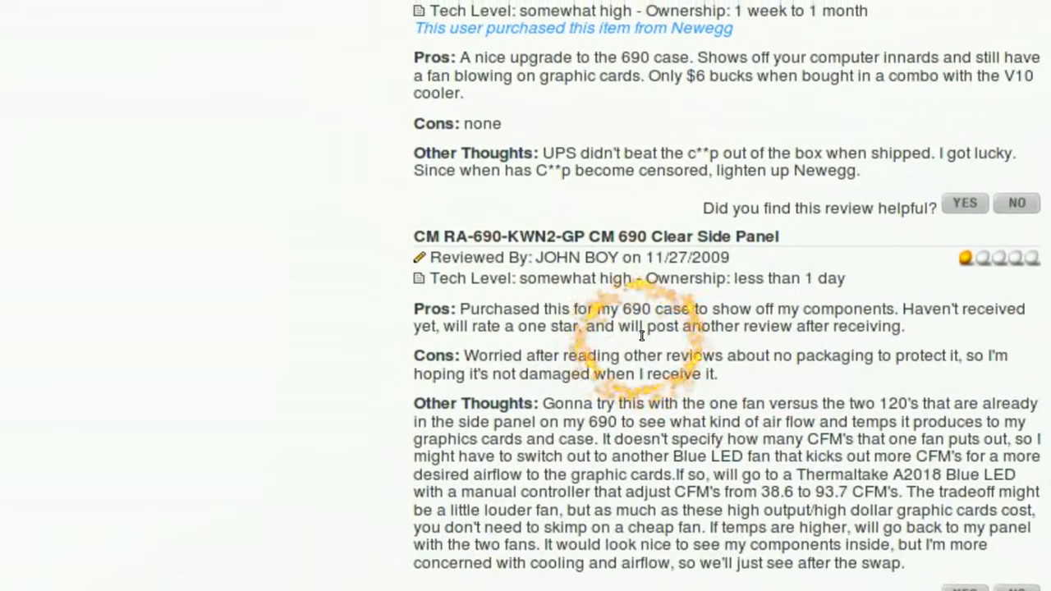
scroll(down, 3)
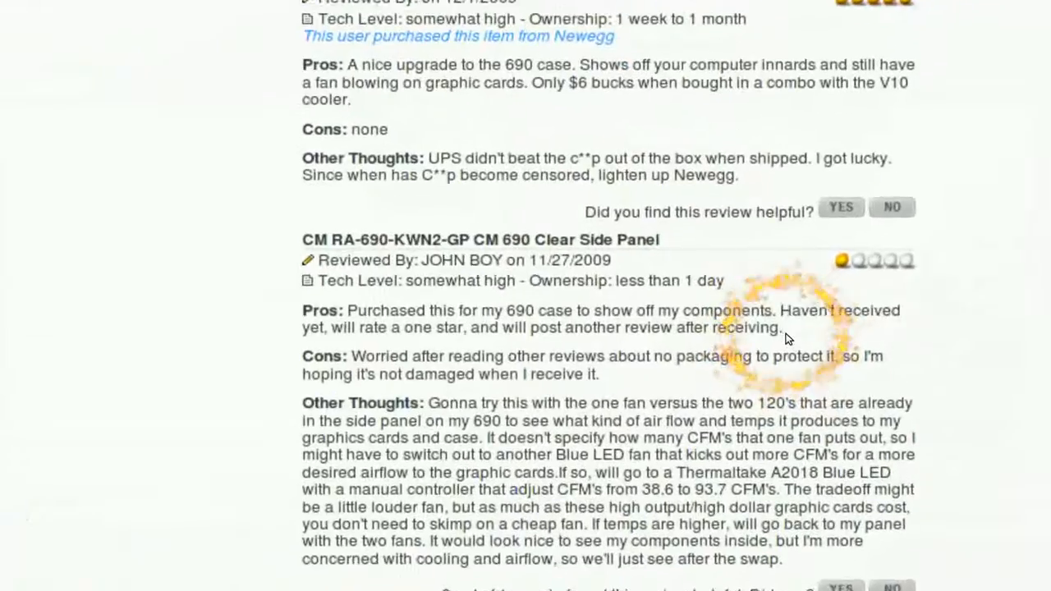
scroll(down, 3)
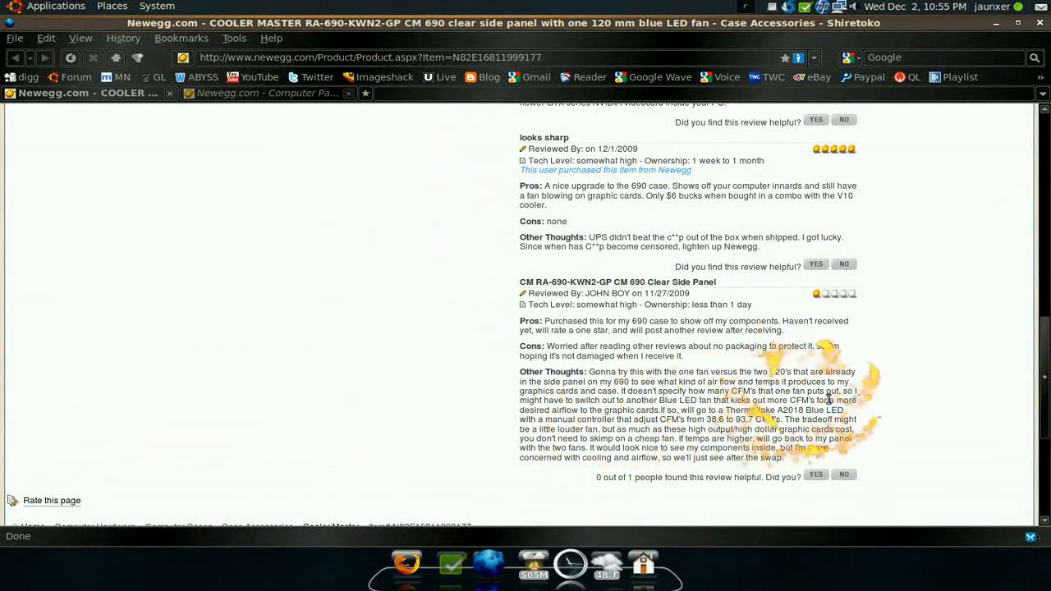
mouse_move(817, 539)
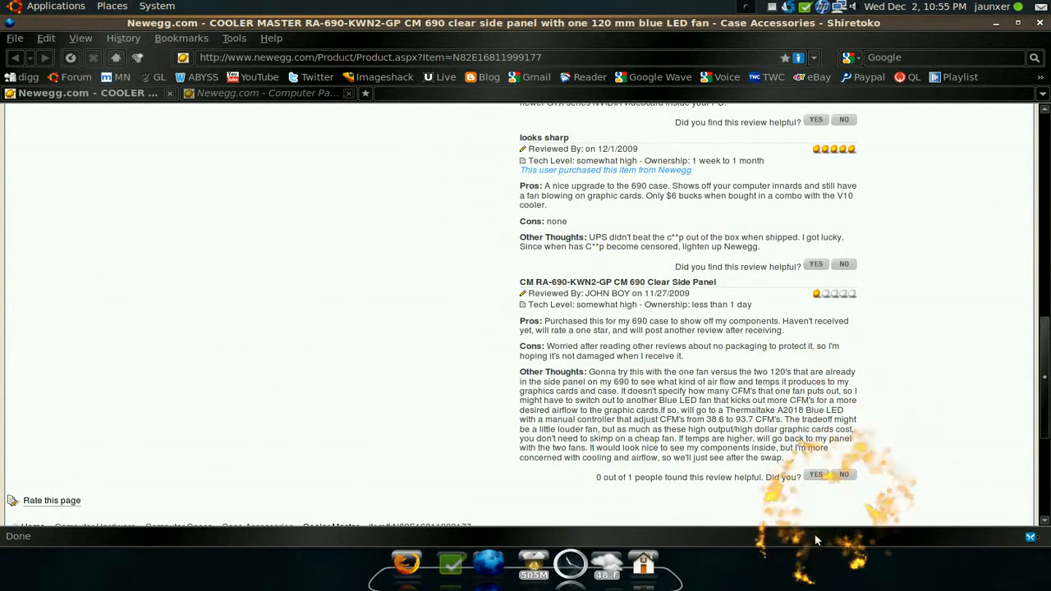
click(1015, 23)
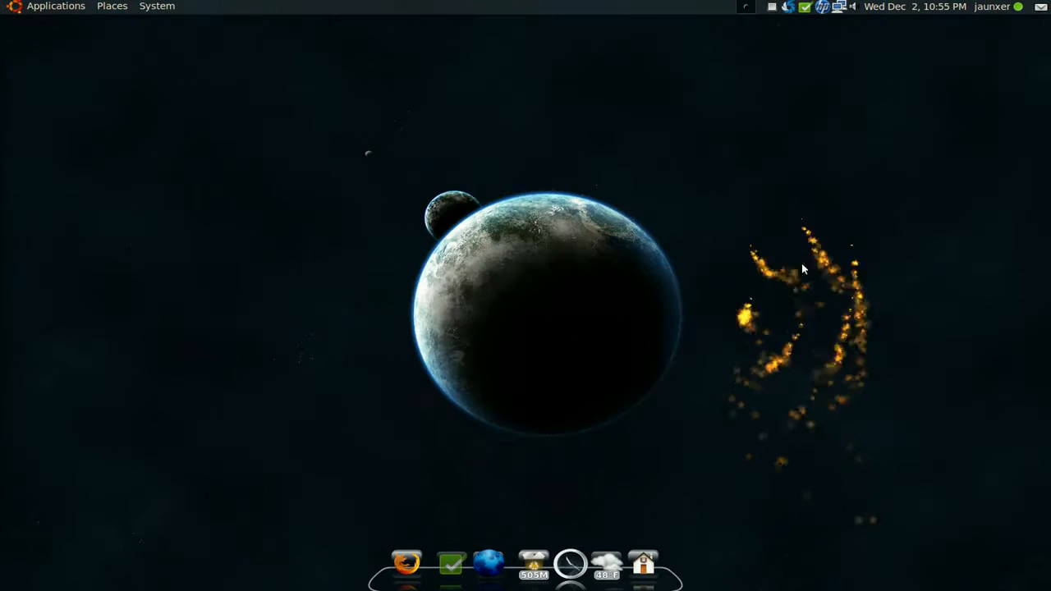